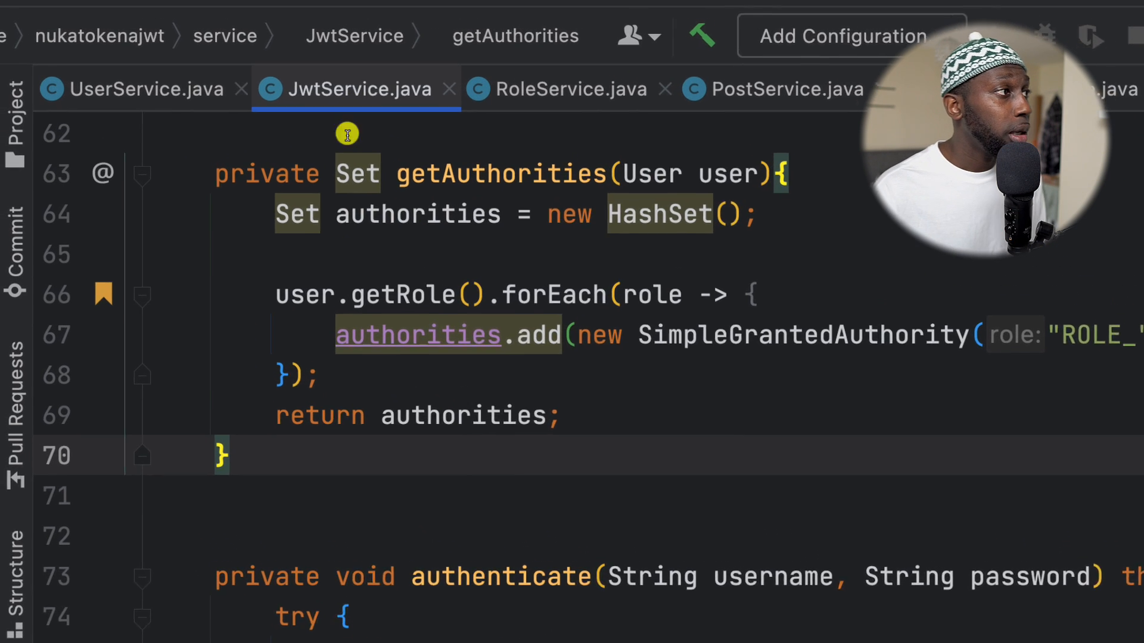
mouse_move(371, 179)
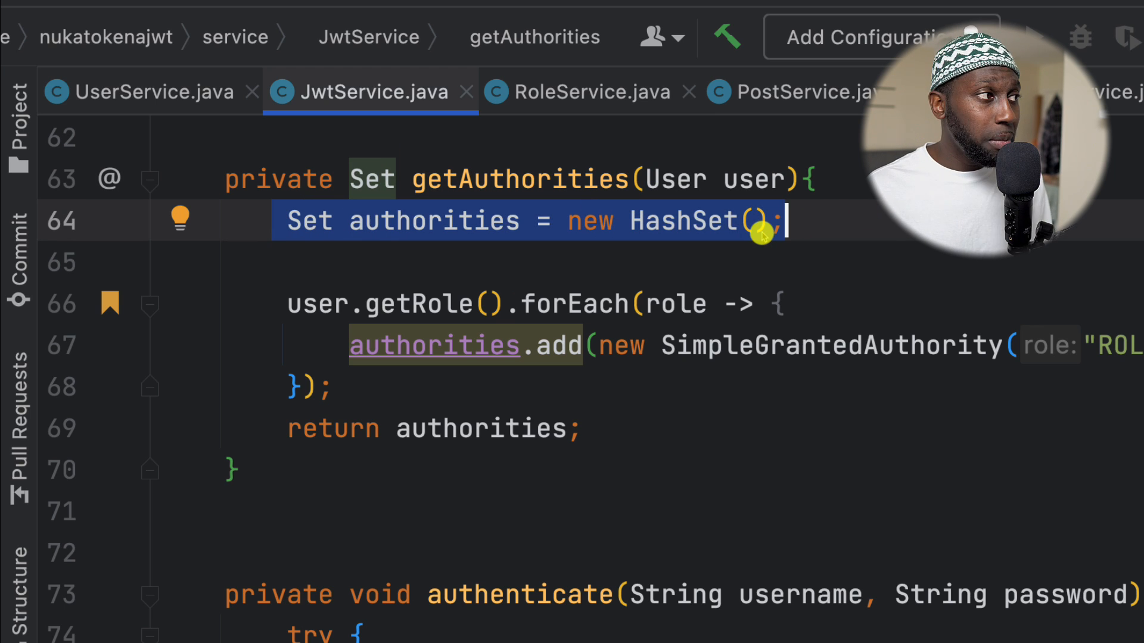
Review the existing getAuthorities body: the HashSet creation, user.getRole() call and return statement.
left_click(508, 304)
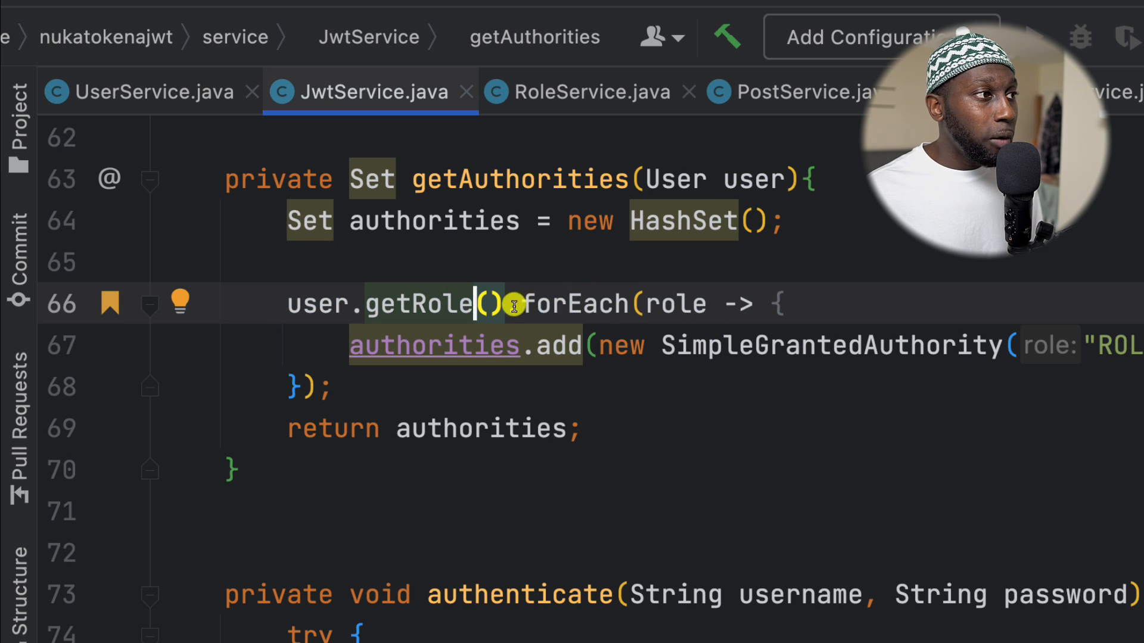
double_click(570, 304)
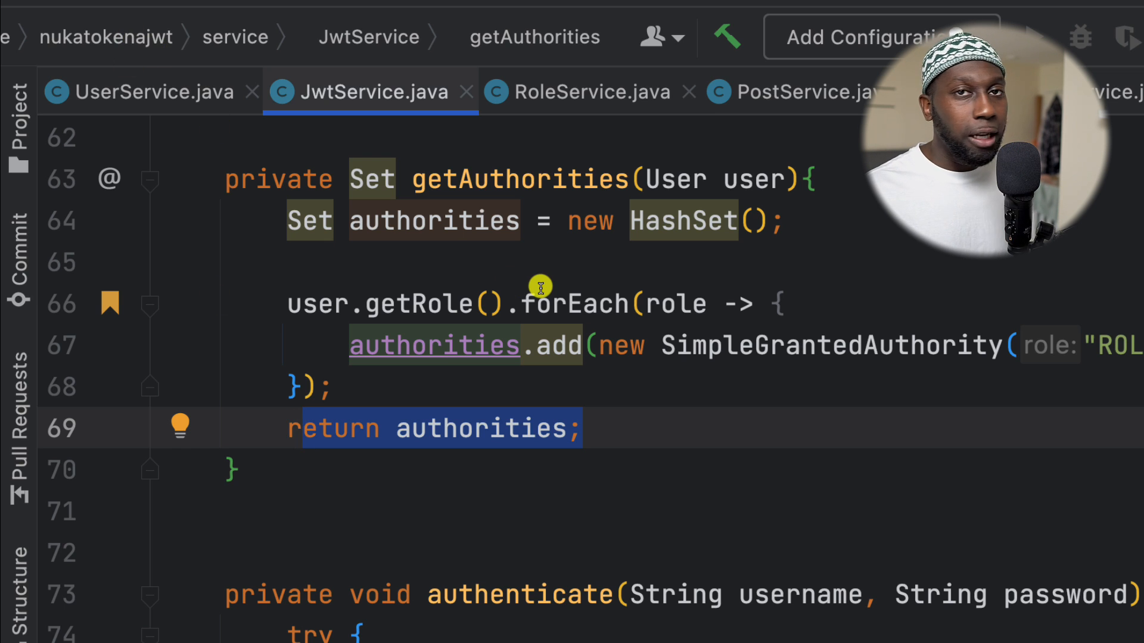
left_click(288, 220)
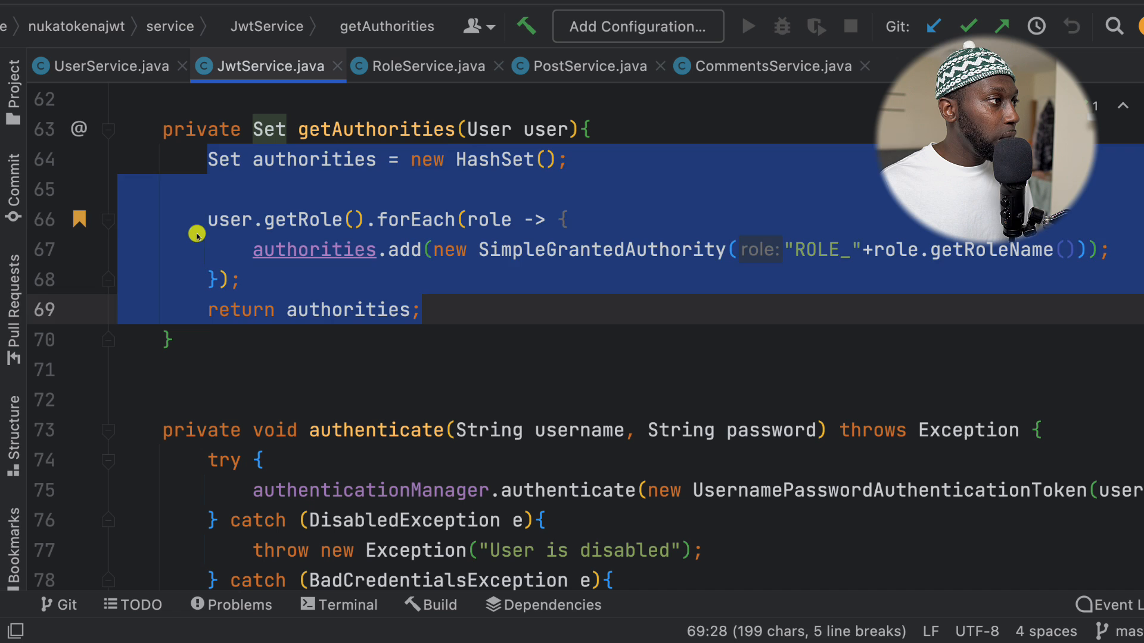
left_click(756, 249)
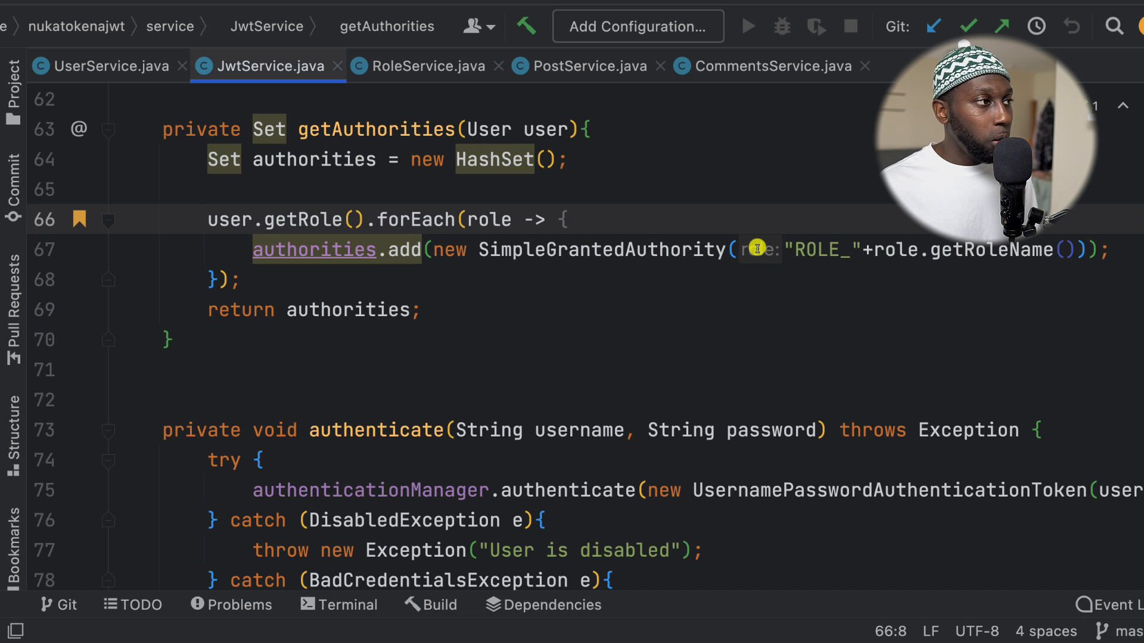
Start a new line with user at the top of getAuthorities and rename getRole to getRoles project-wide.
left_click(590, 129)
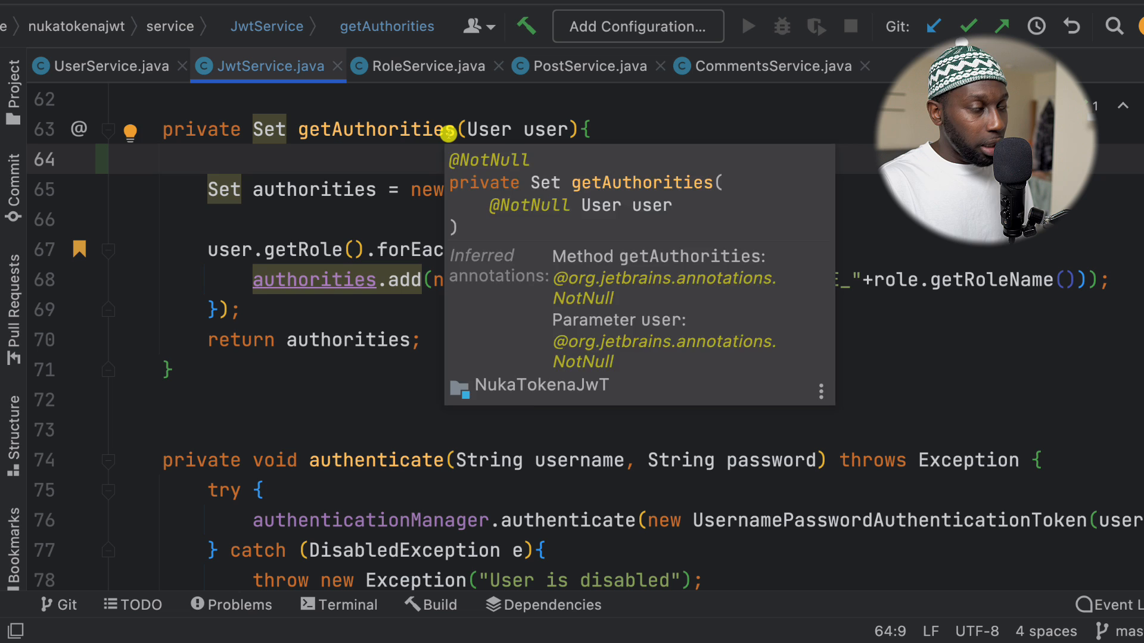
type("user")
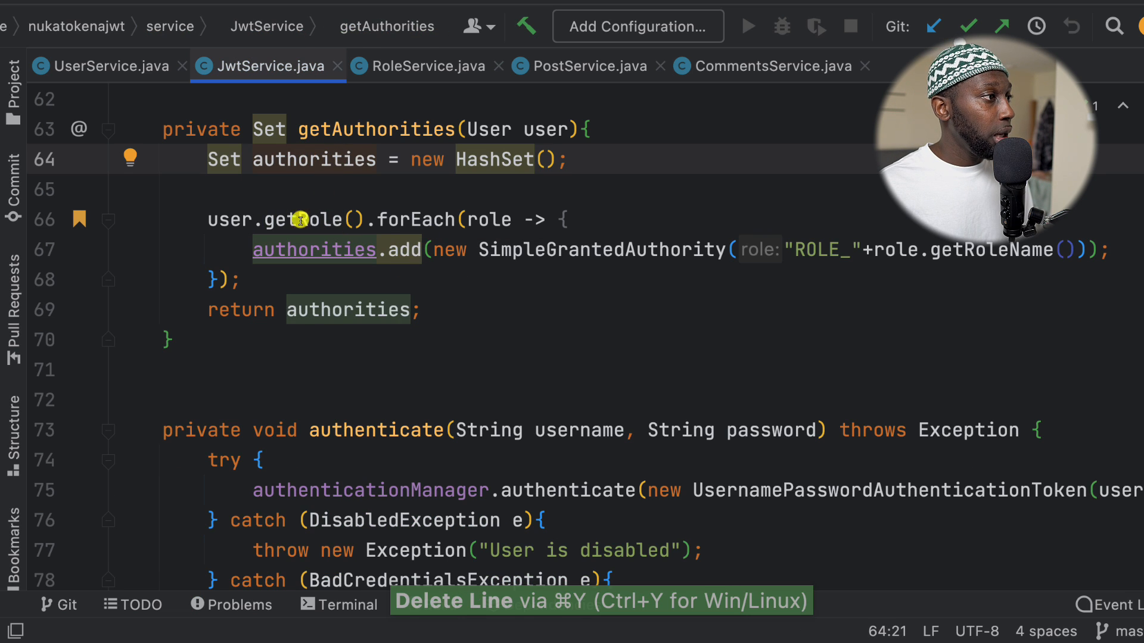
left_click(303, 219)
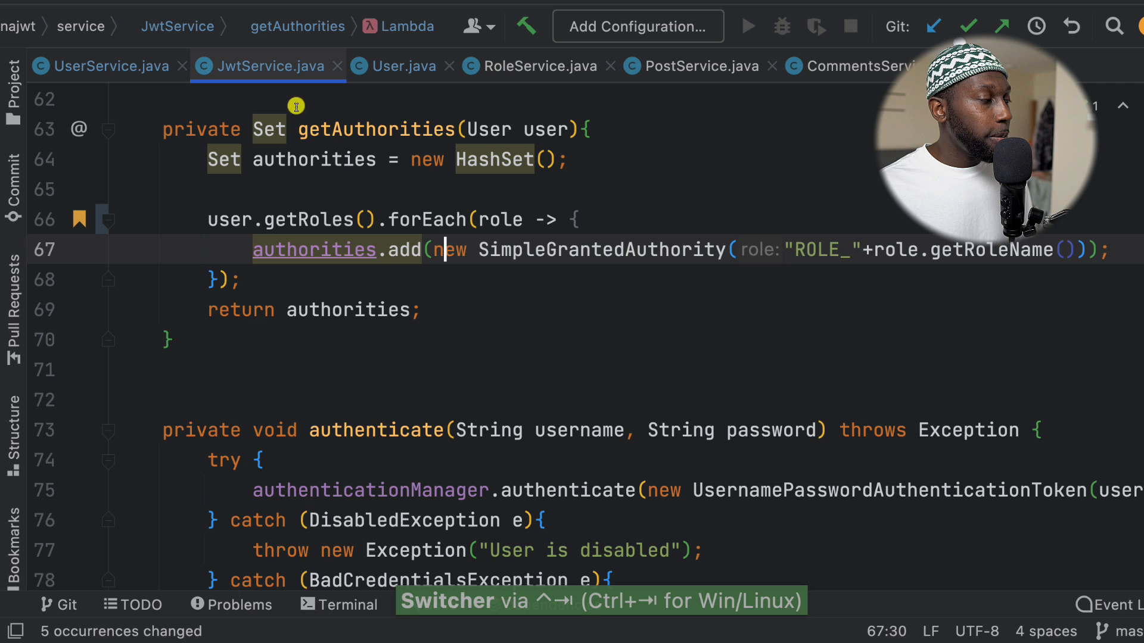
Write user.getRoles().stream().map(role -> new SimpleGrantedAuthority("ROLE_"+role.getRoleName())).
key("Enter")
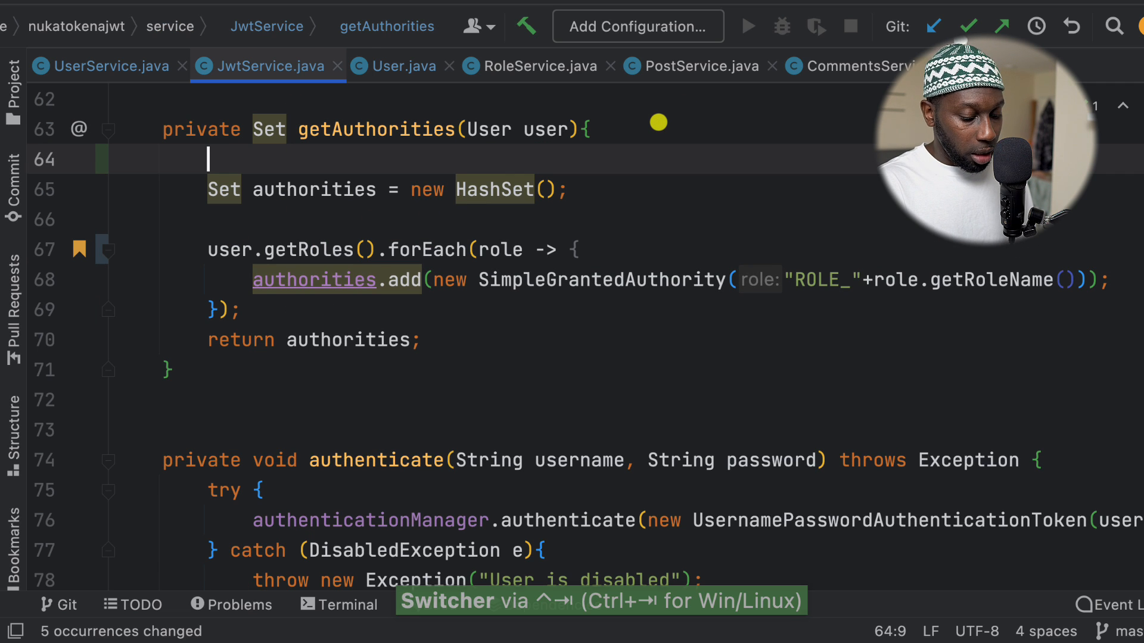
type("user.getRoles(")
type(".stream(")
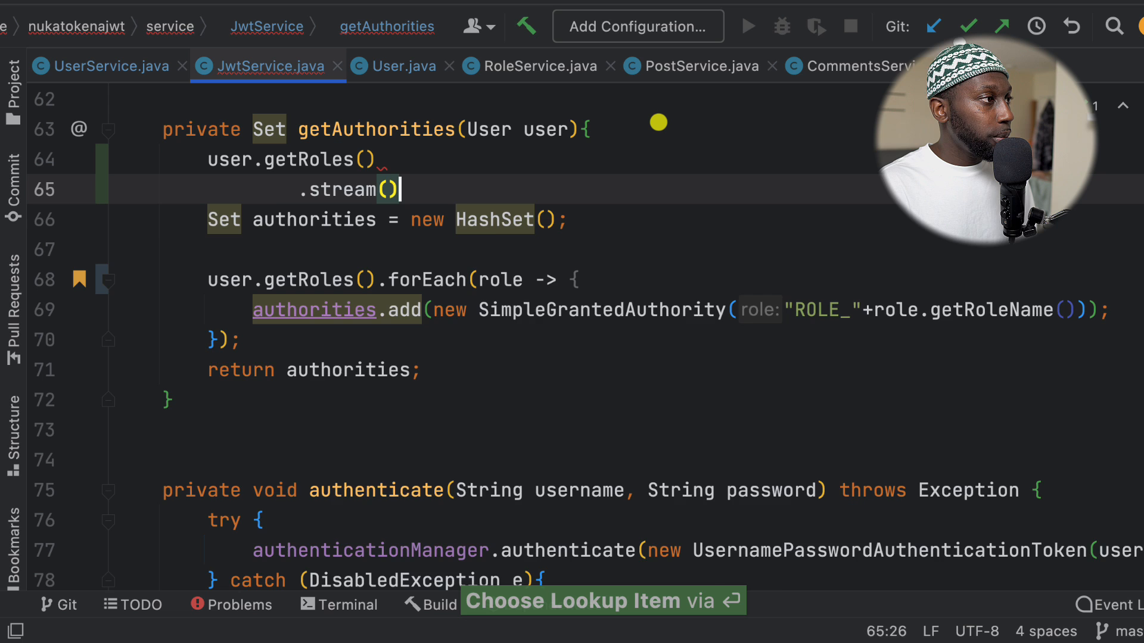
type(".na")
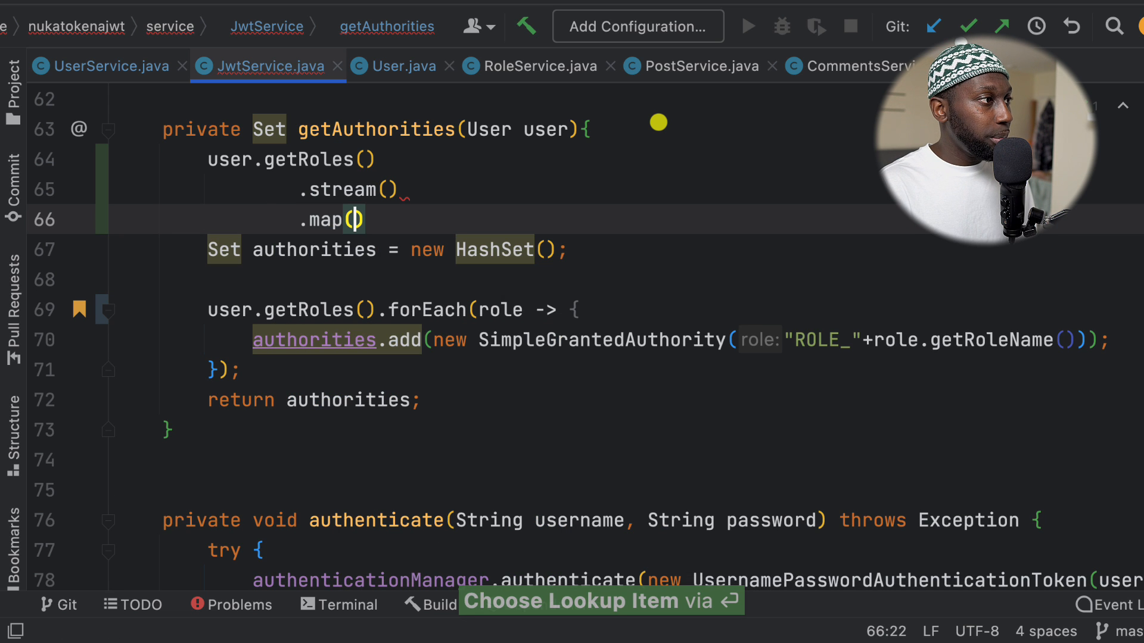
type("role -> new SimpleGrantedAuthority(\"ROLE_\"+role.getRoleName(")
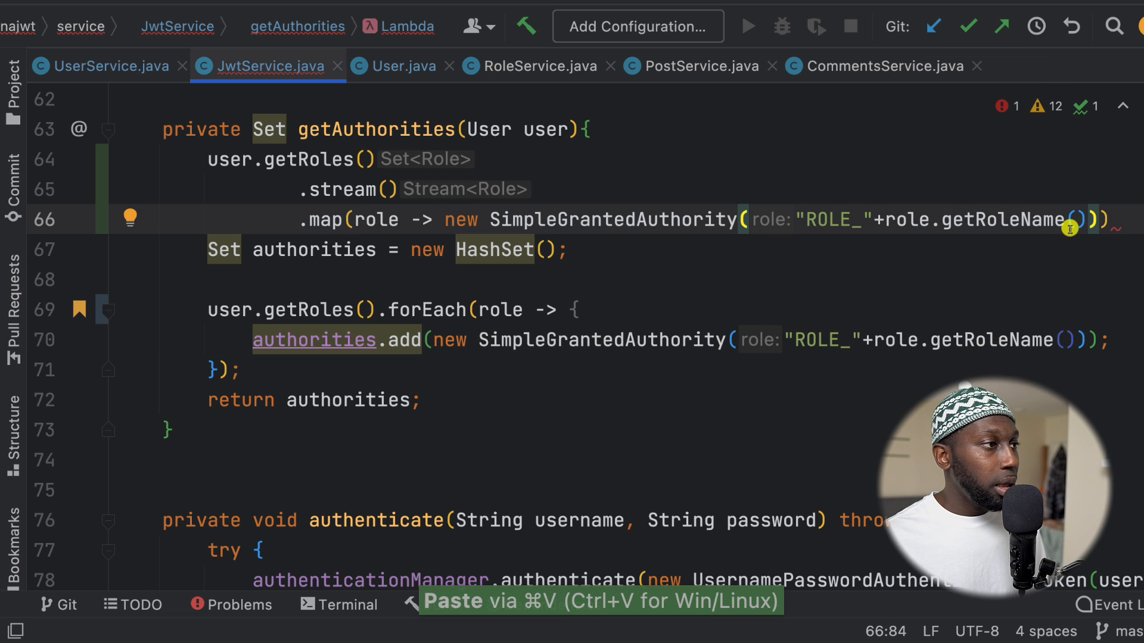
Append .collect(Collectors.toSet()), prefix the chain with return and delete the old HashSet/forEach lines.
key("enter")
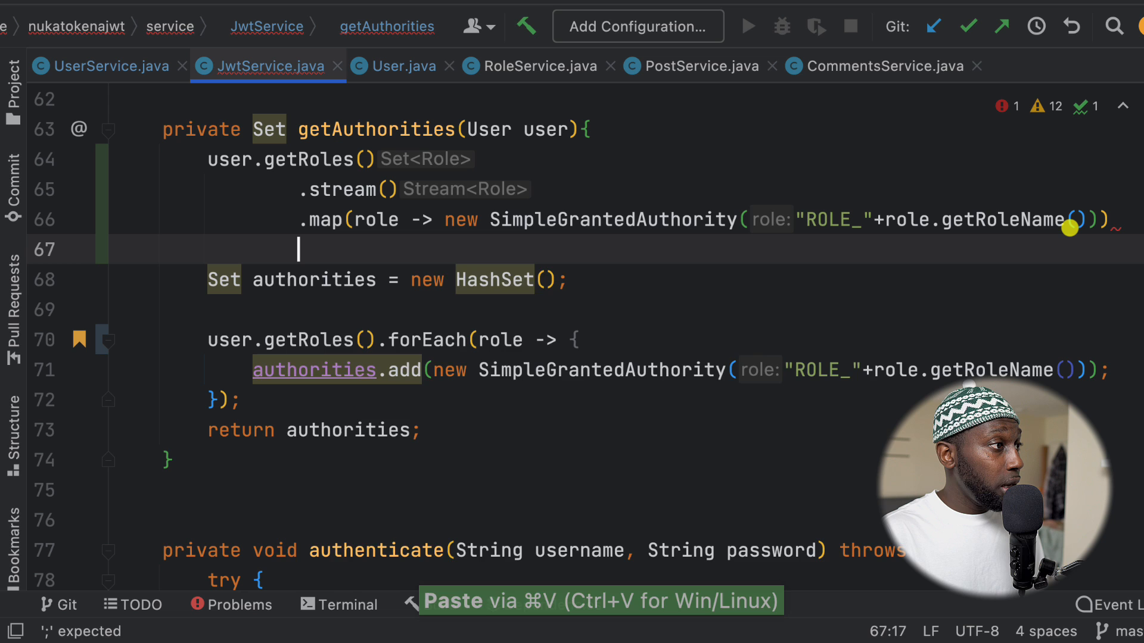
type(".collect(Collectors.toSet());")
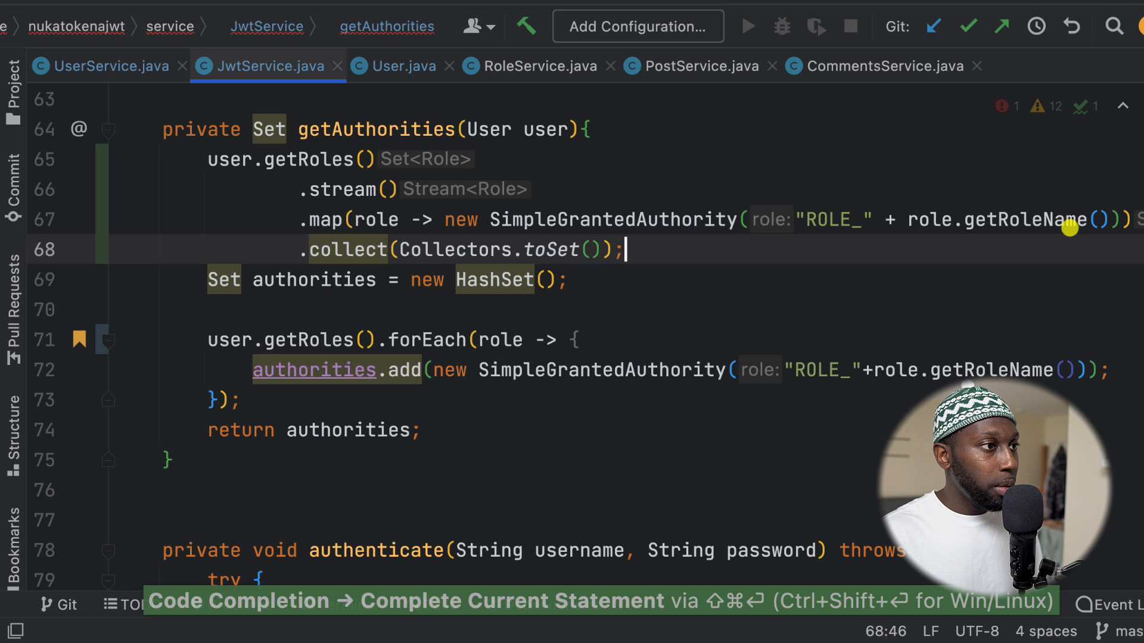
left_click(223, 158)
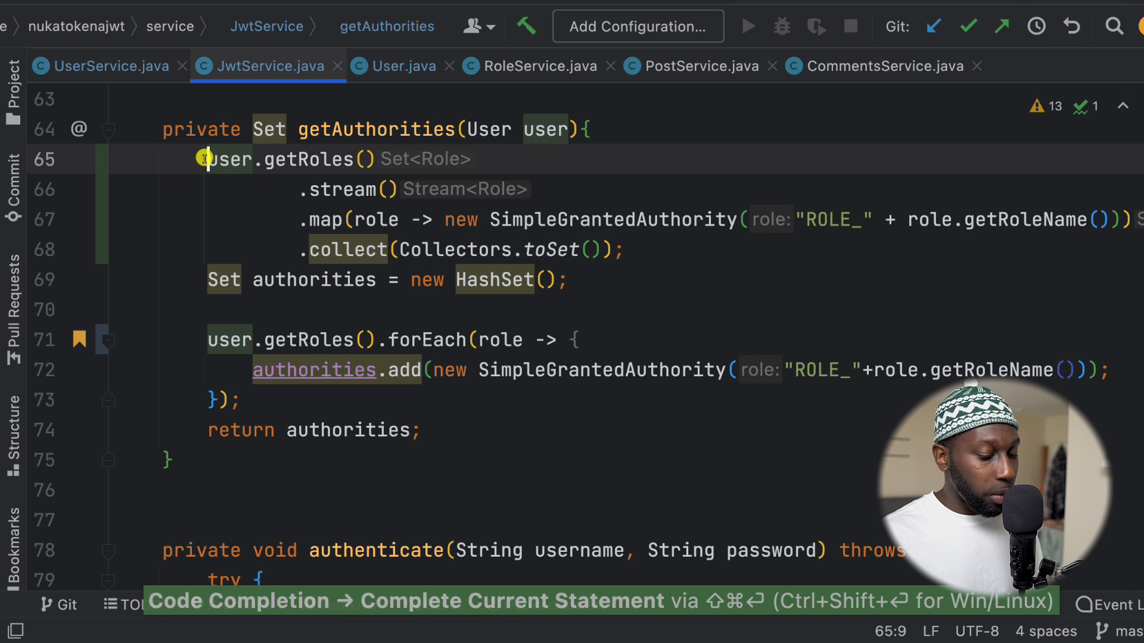
type("return")
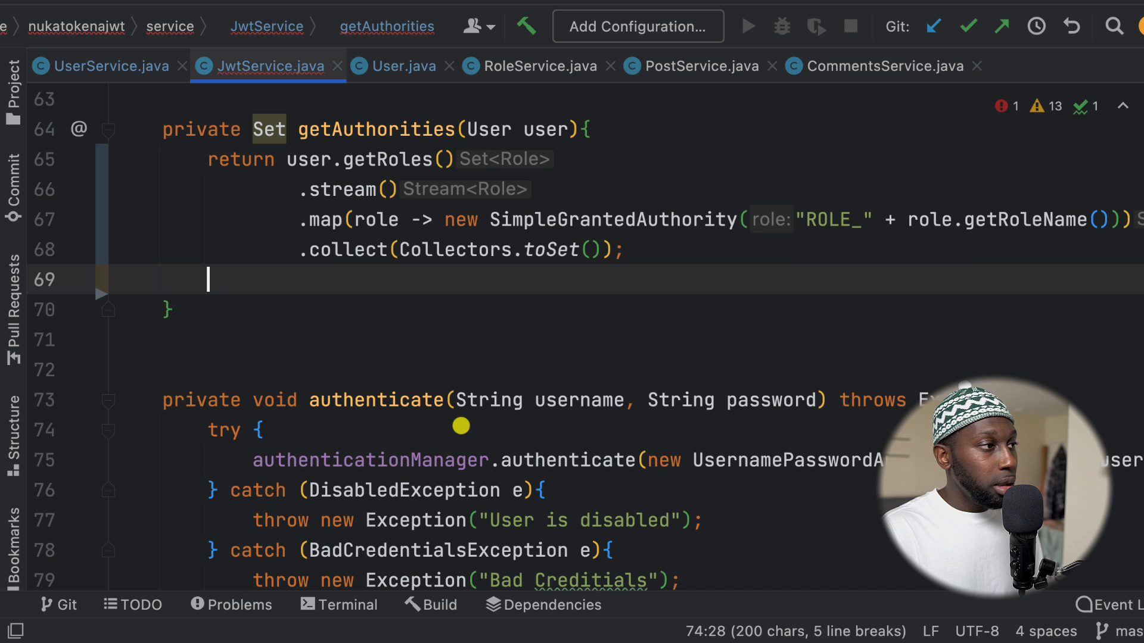
key("Backspace")
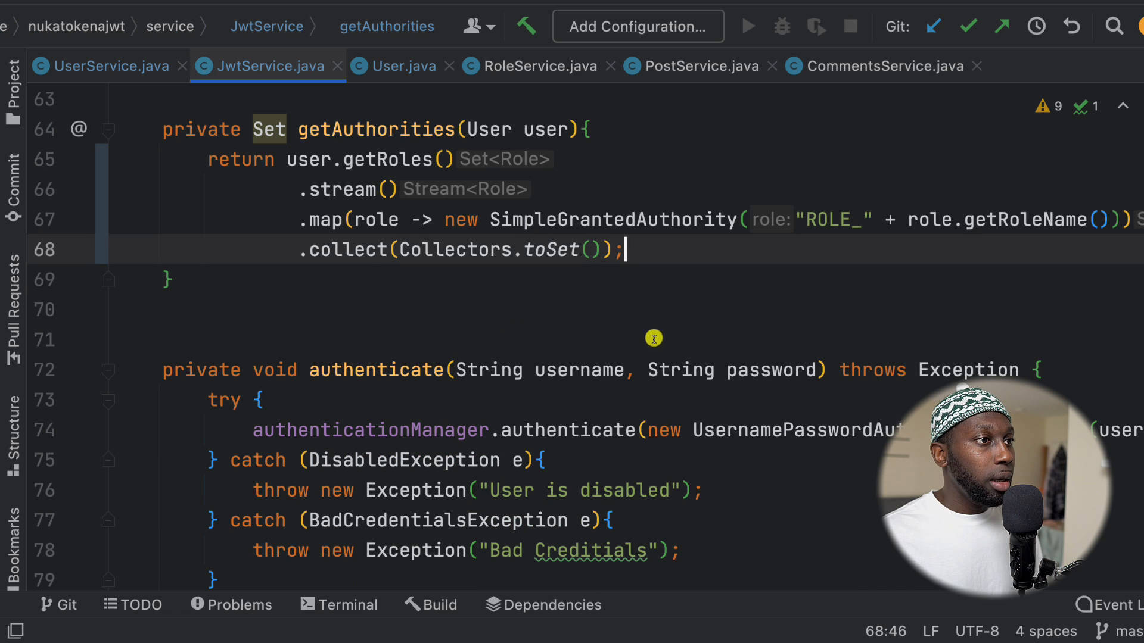
mouse_move(945, 233)
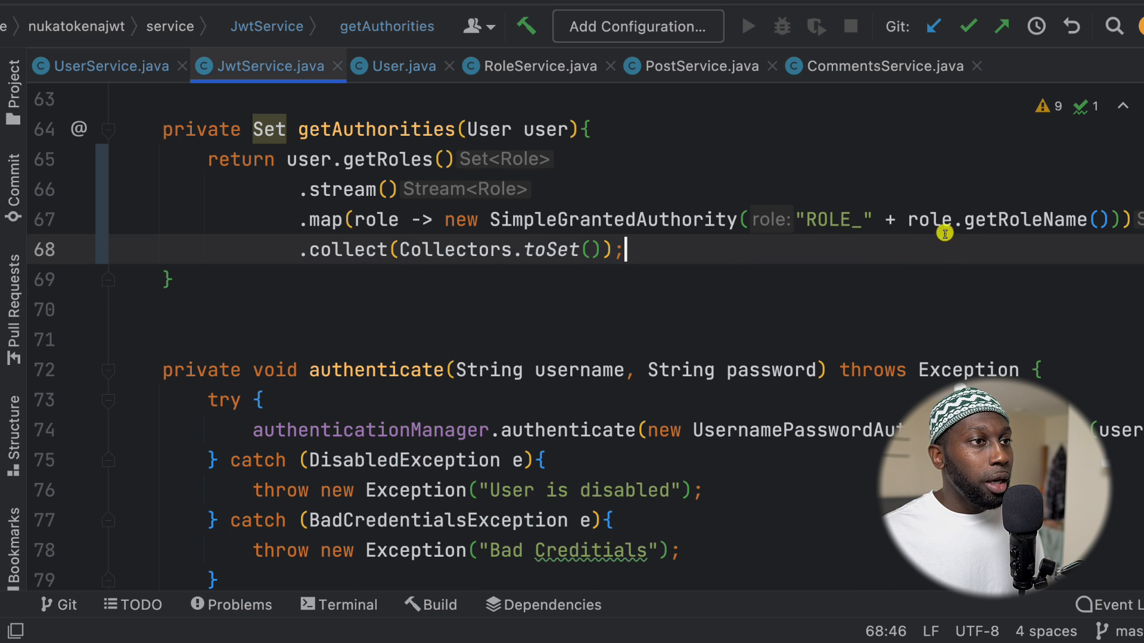